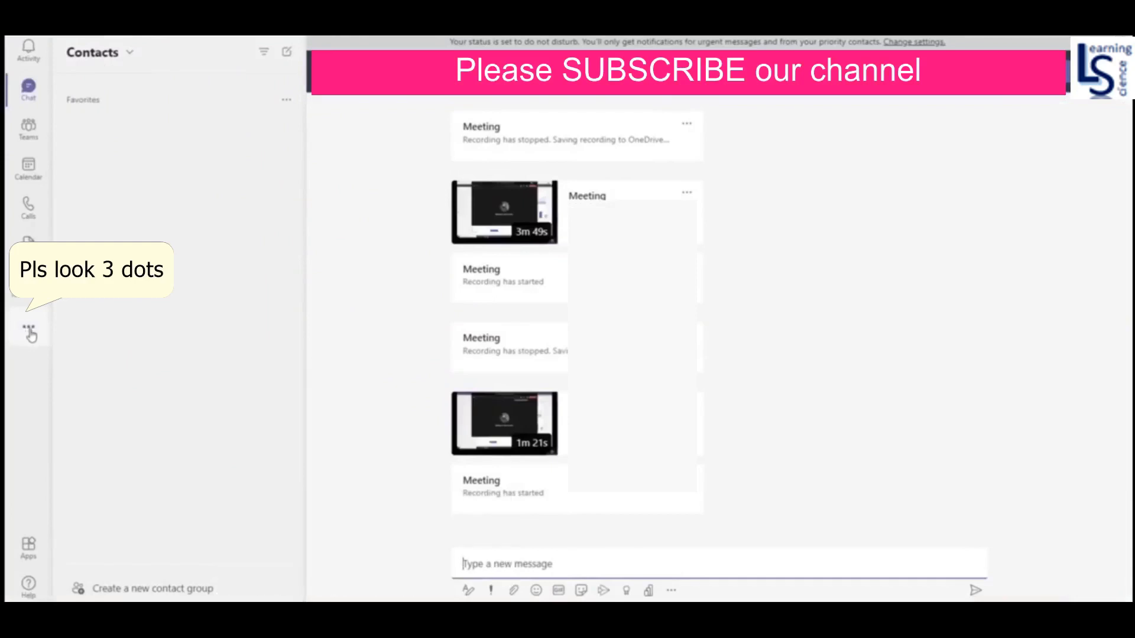
Show the additional apps list from the Teams side bar, with Power BI under Recent
click(28, 332)
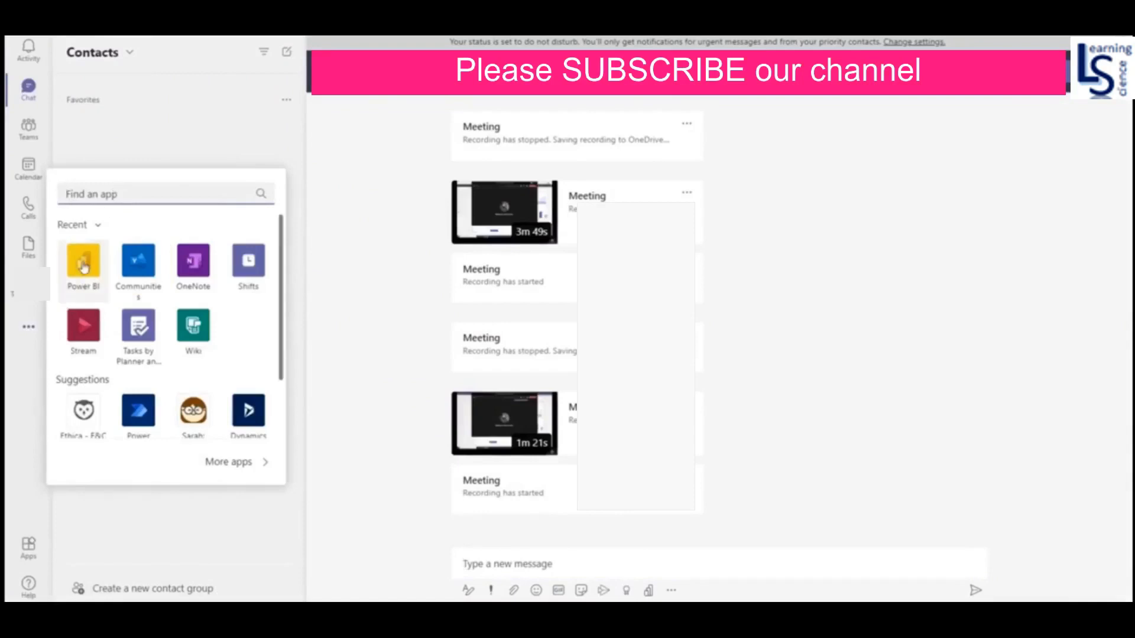
Launch the Power BI app from the Recent apps in the flyout
click(83, 263)
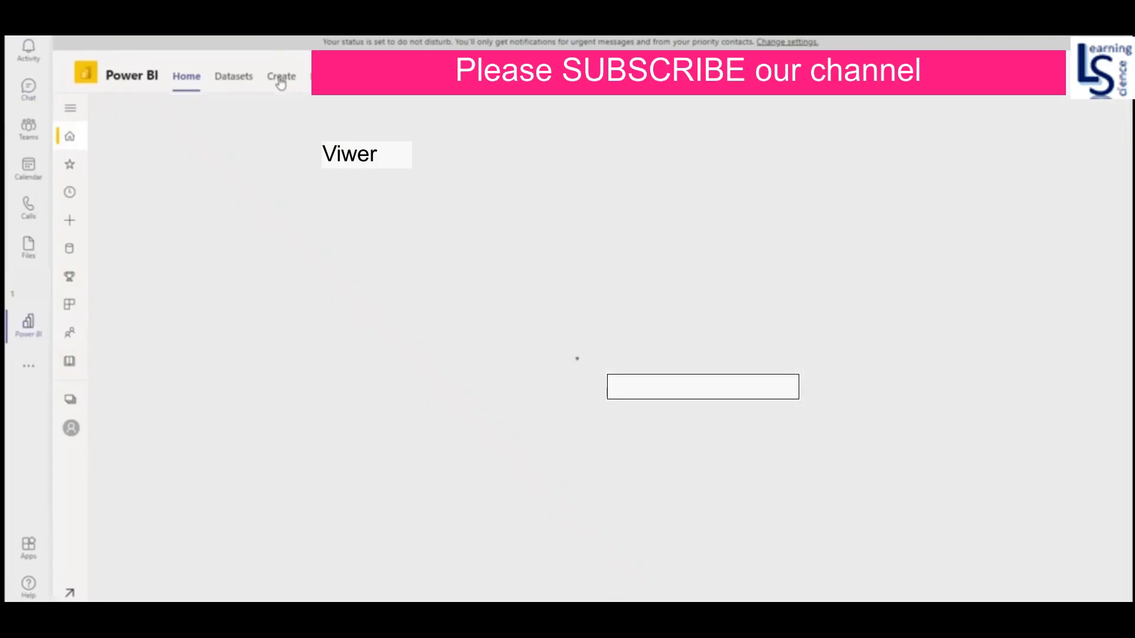
From Create, choose 'Analyze your Teams data' to generate the Teams activity report
click(281, 75)
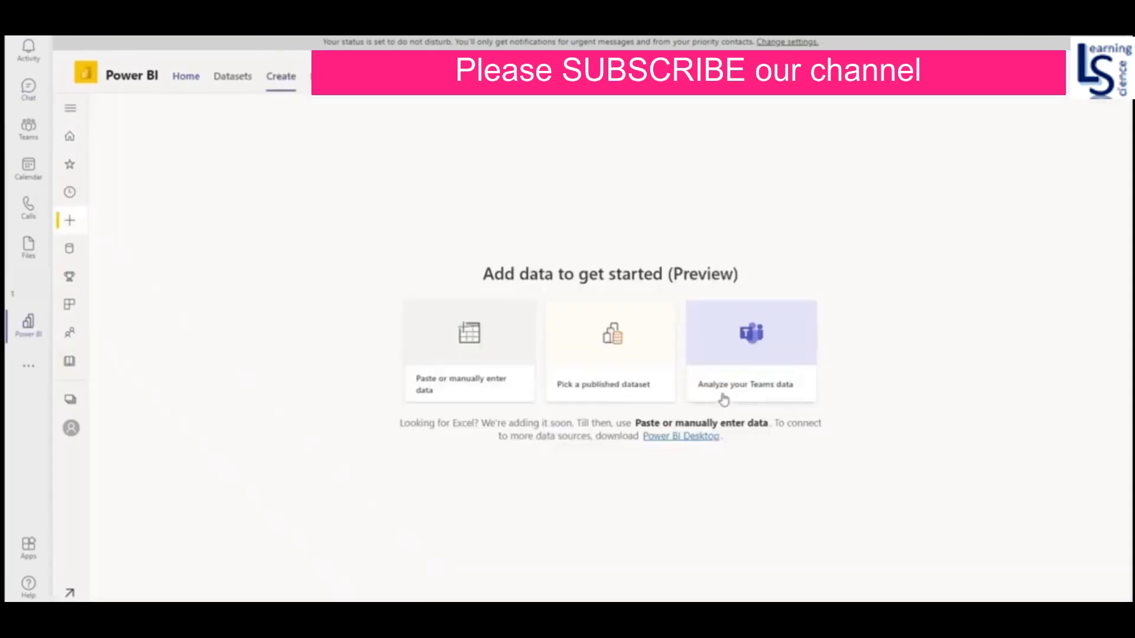
mouse_move(771, 366)
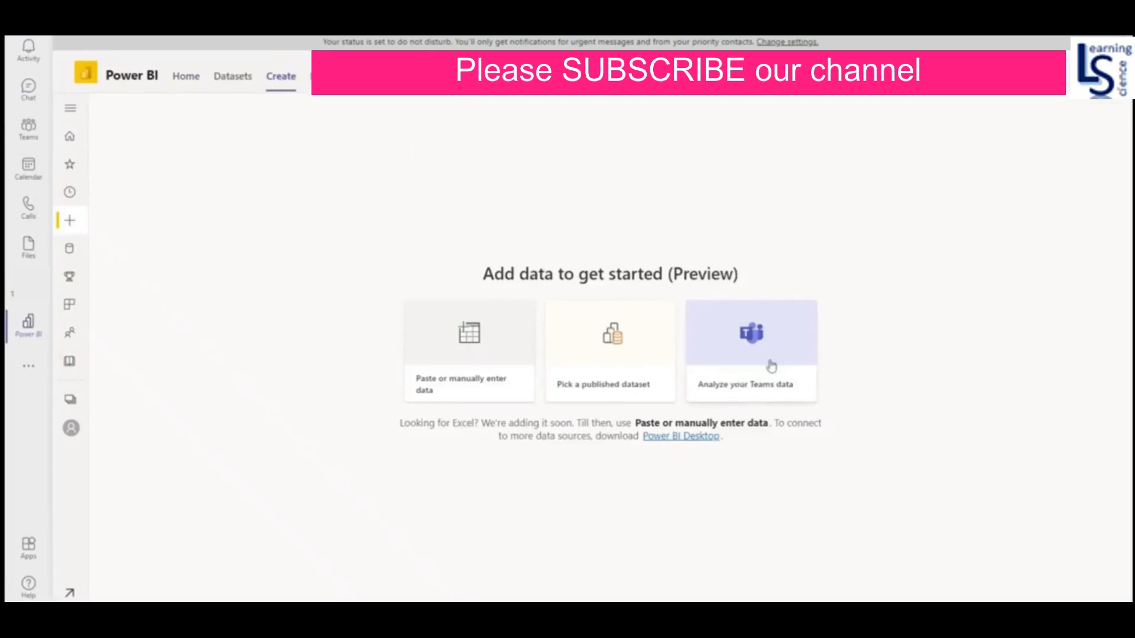
mouse_move(772, 344)
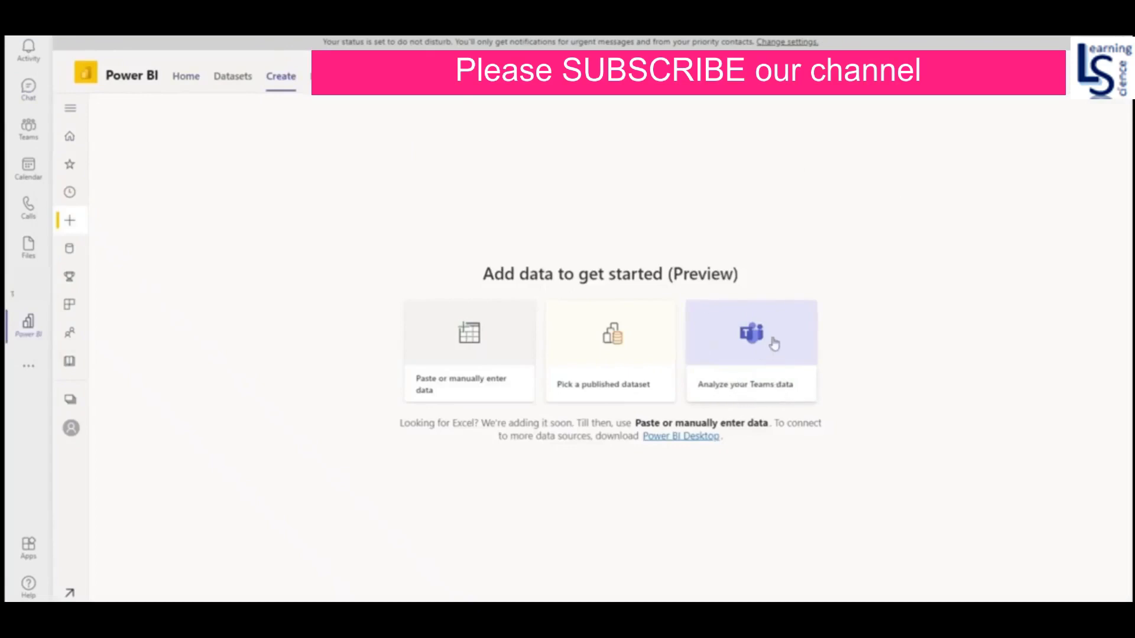
click(750, 333)
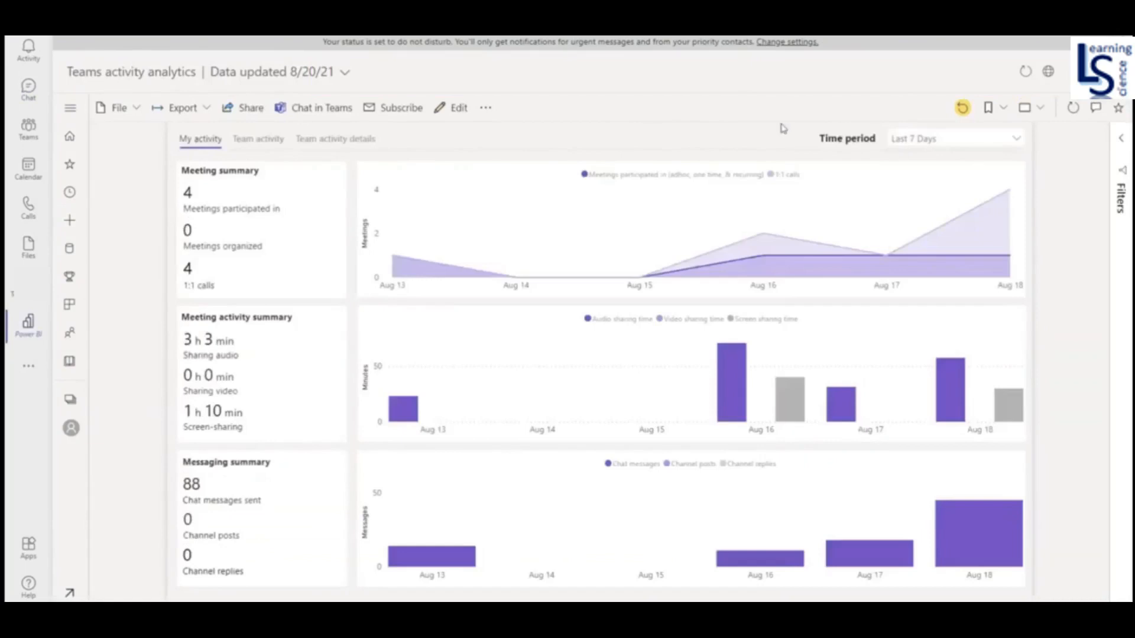
mouse_move(856, 147)
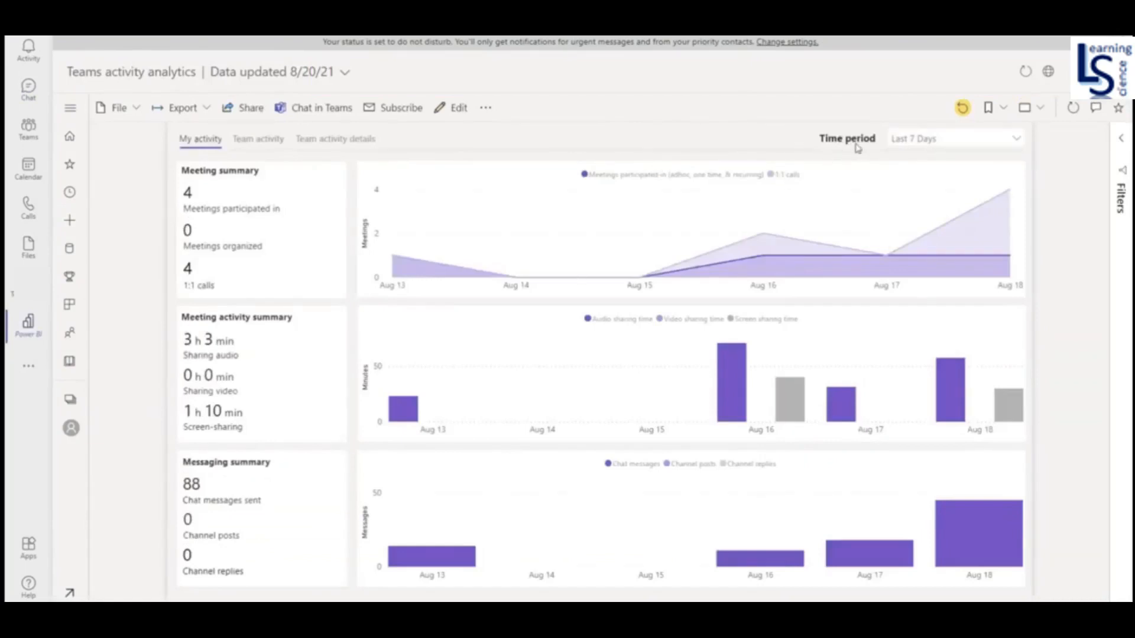
Review the Time period choices (7, 14, 31, 90 days) and keep Last 7 Days
click(954, 139)
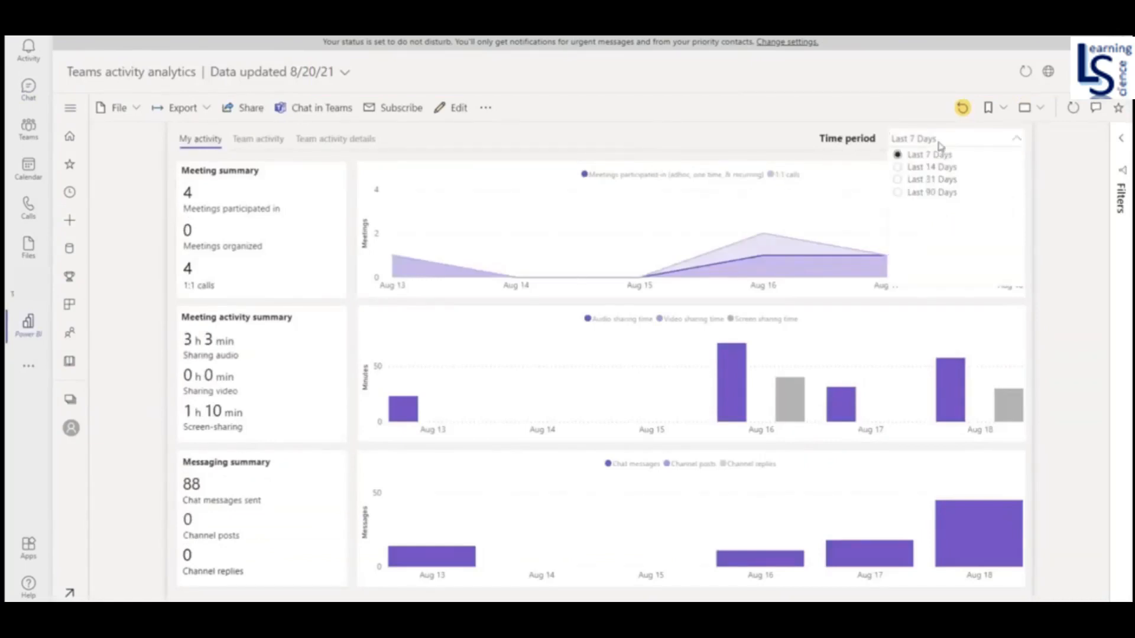
mouse_move(915, 167)
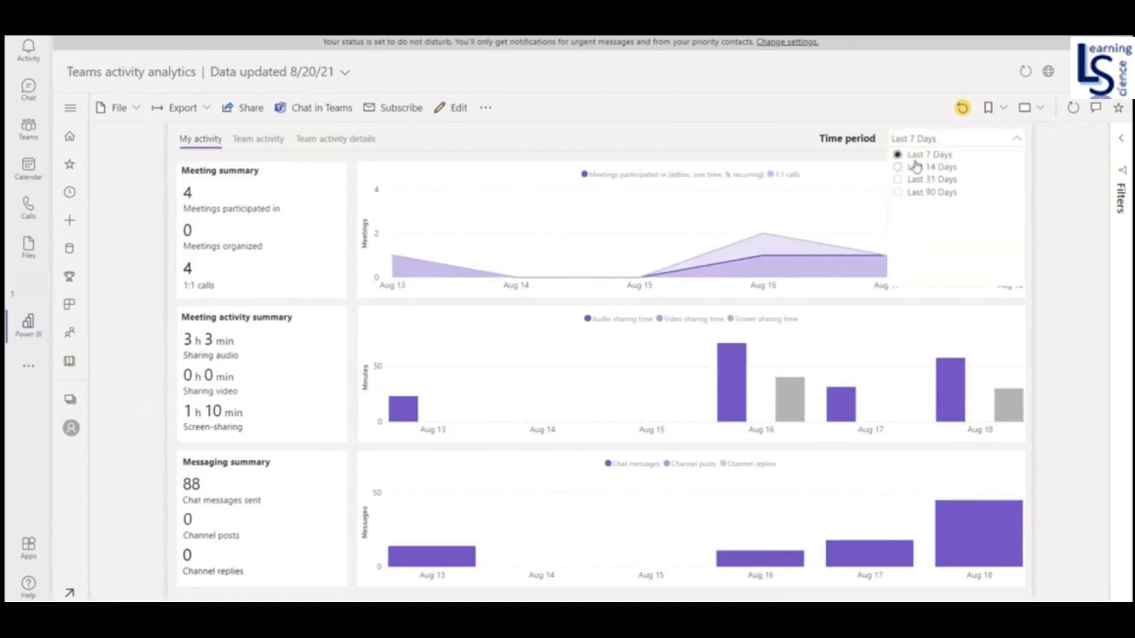
mouse_move(972, 197)
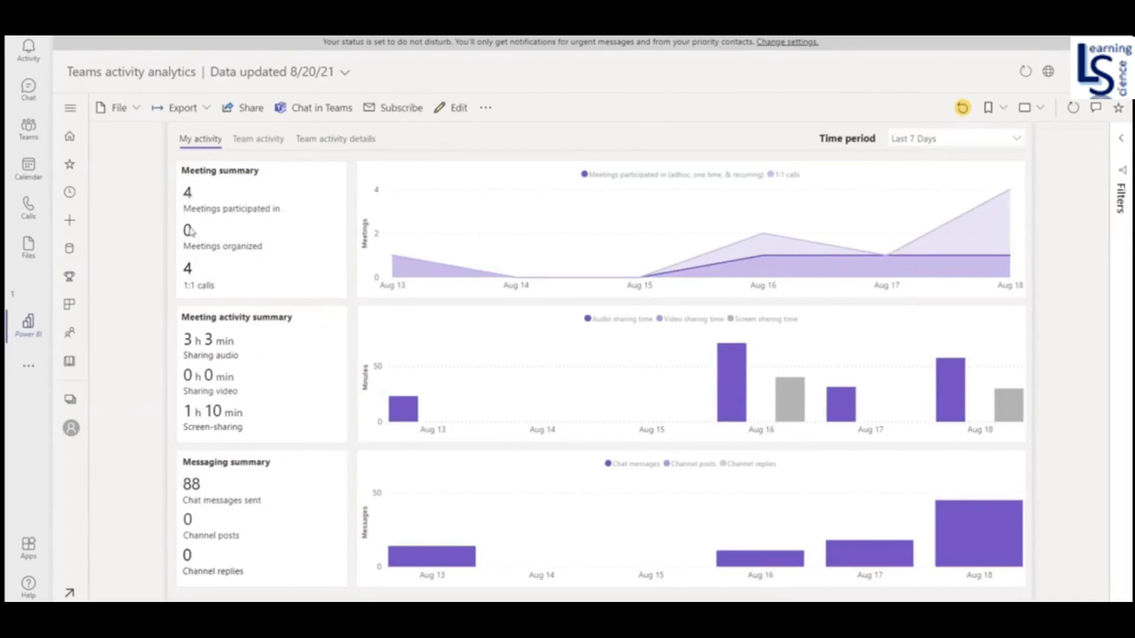
mouse_move(256, 259)
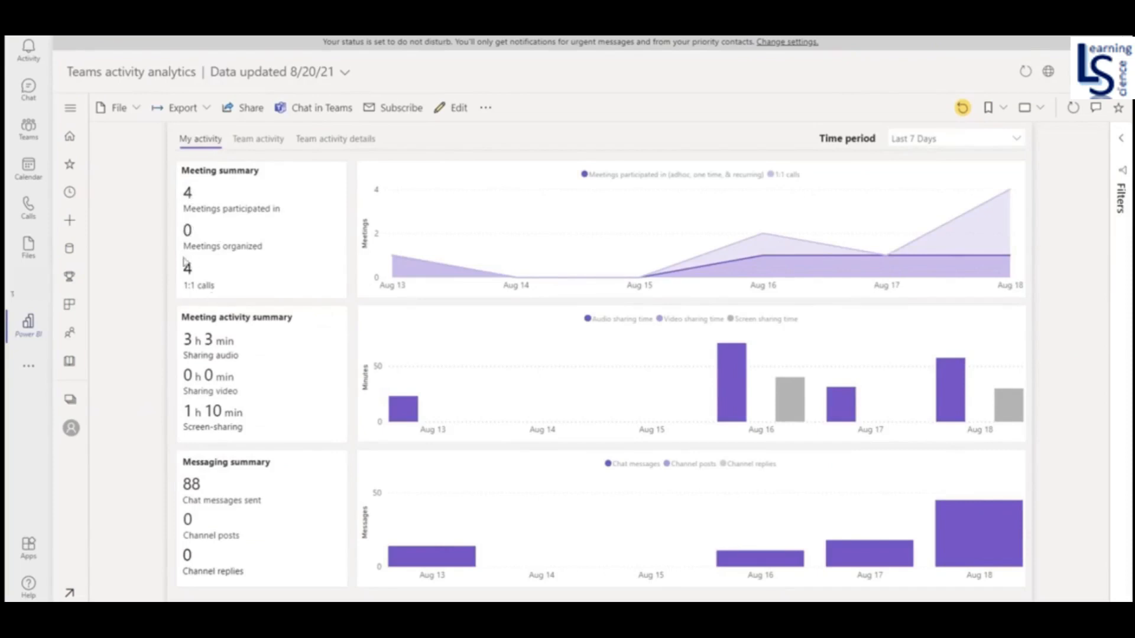
mouse_move(301, 326)
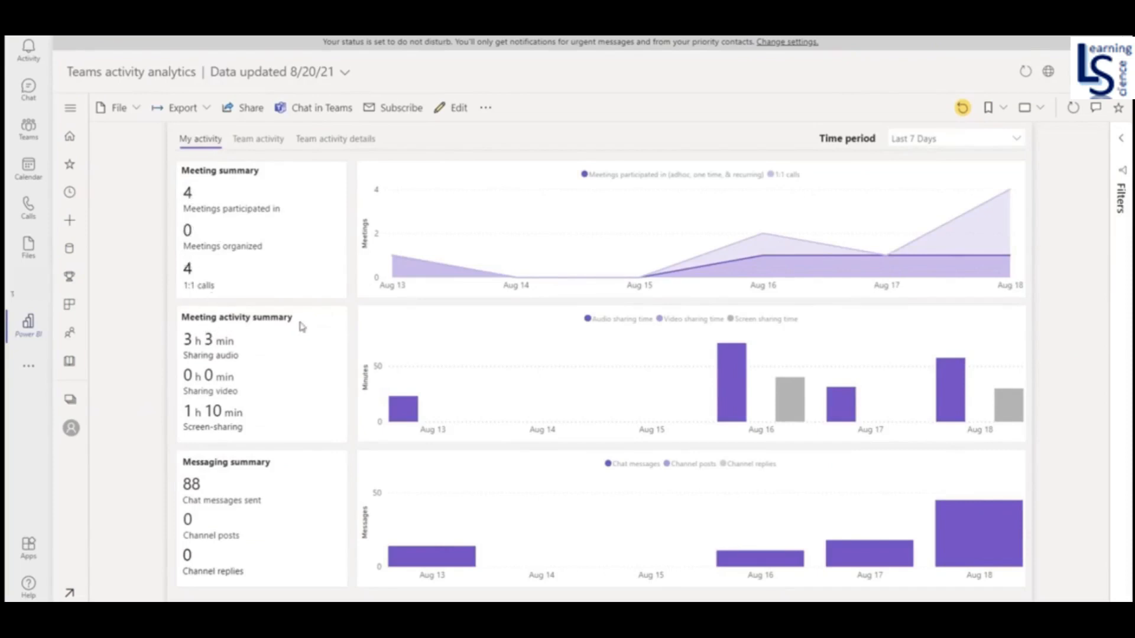
mouse_move(253, 346)
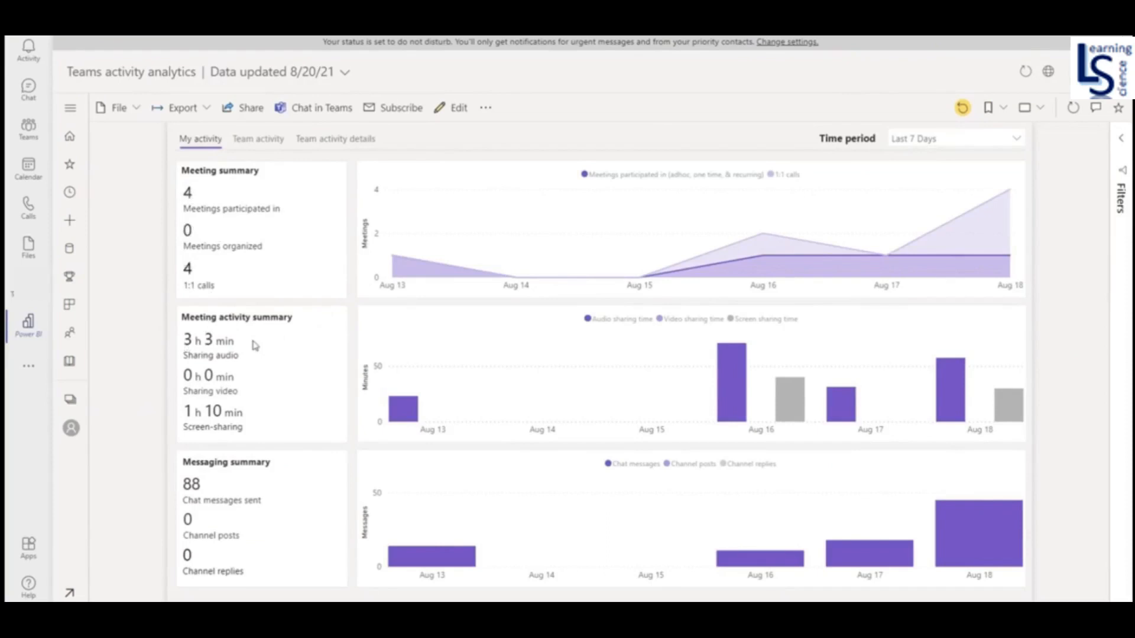
mouse_move(208, 365)
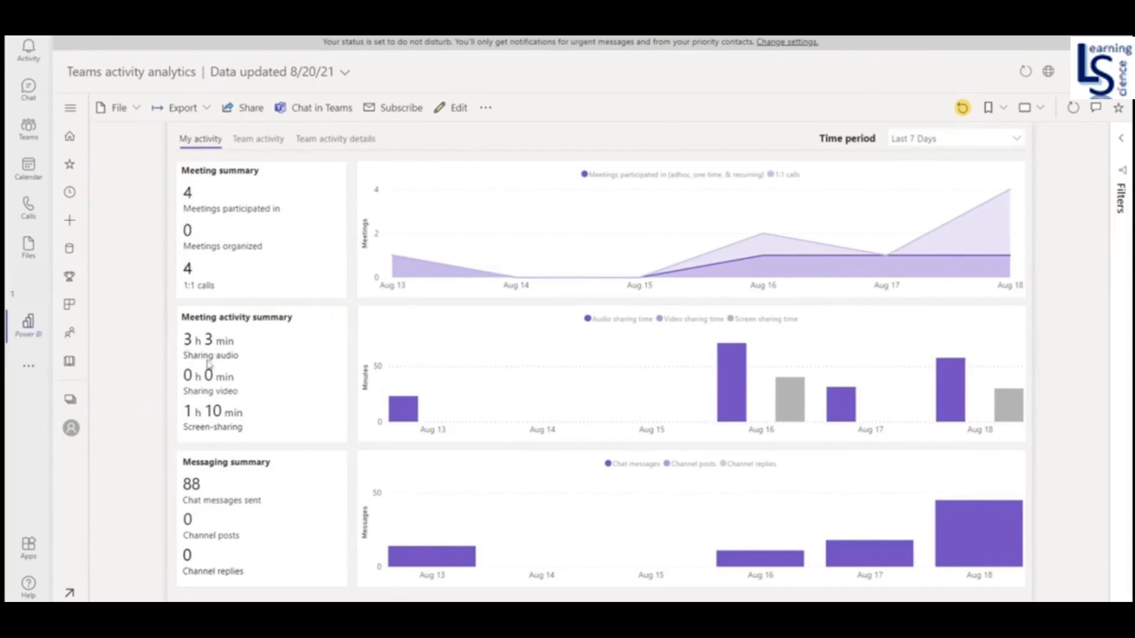
mouse_move(164, 387)
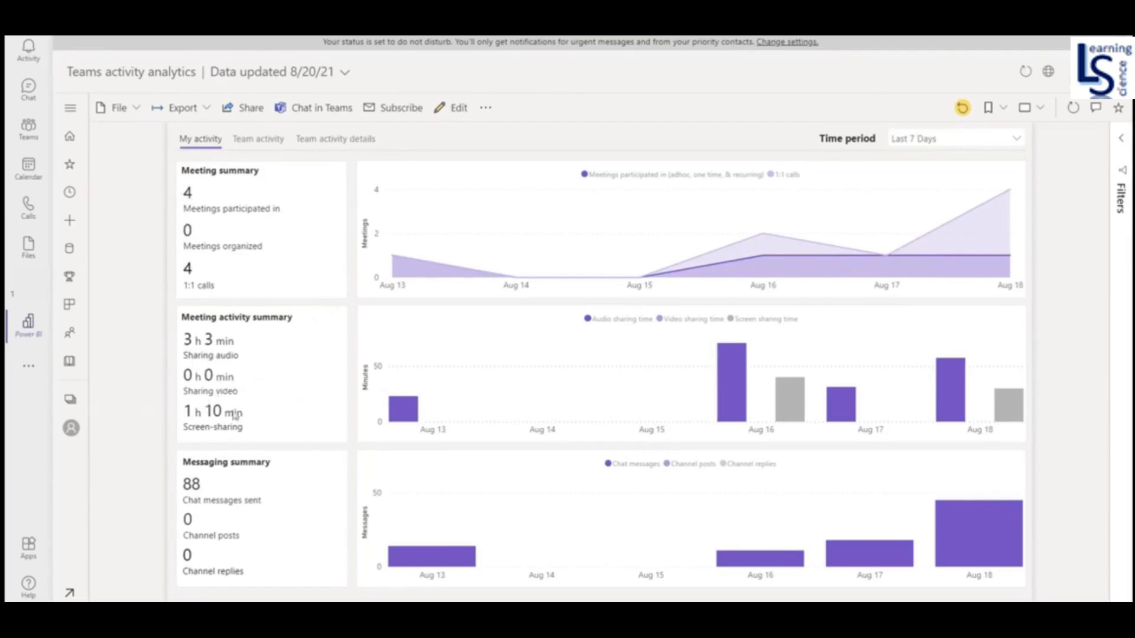
mouse_move(214, 436)
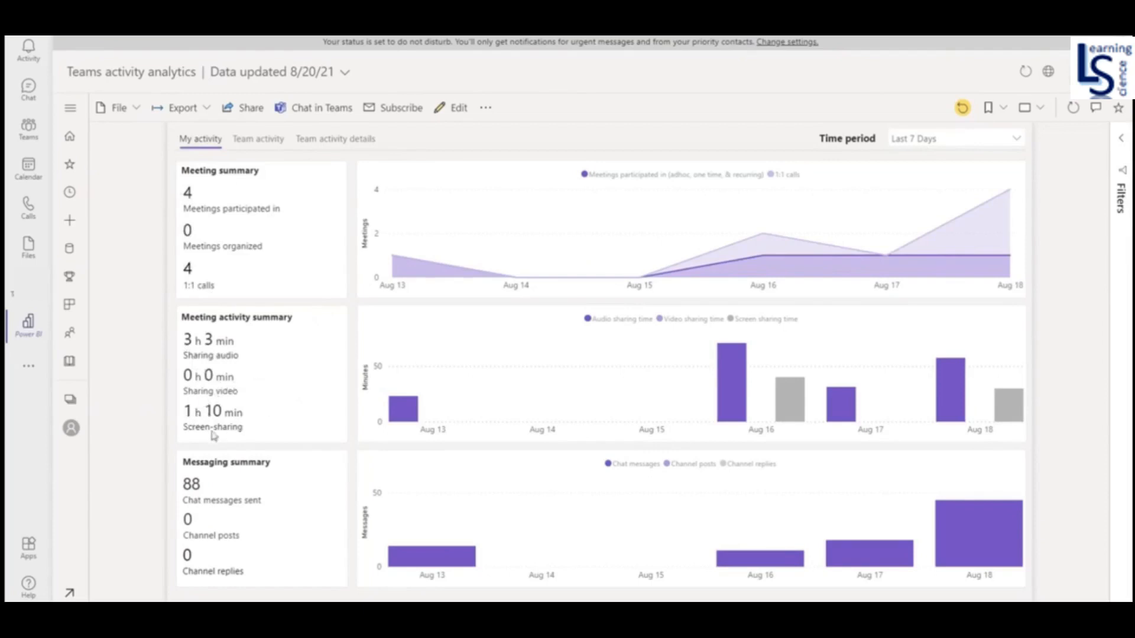
mouse_move(214, 510)
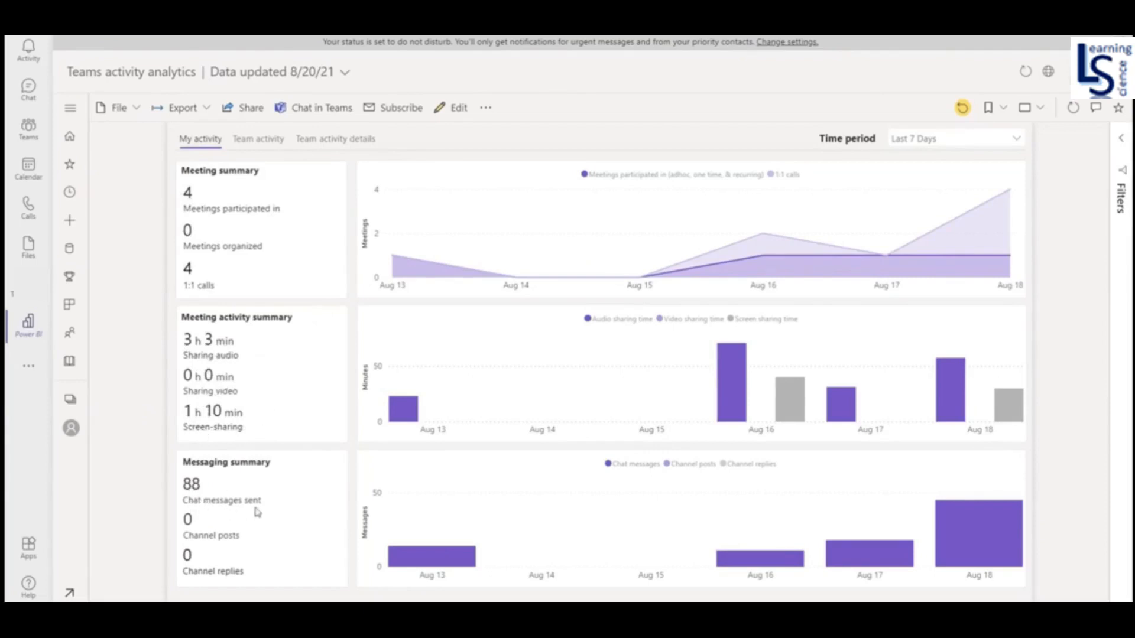
mouse_move(394, 262)
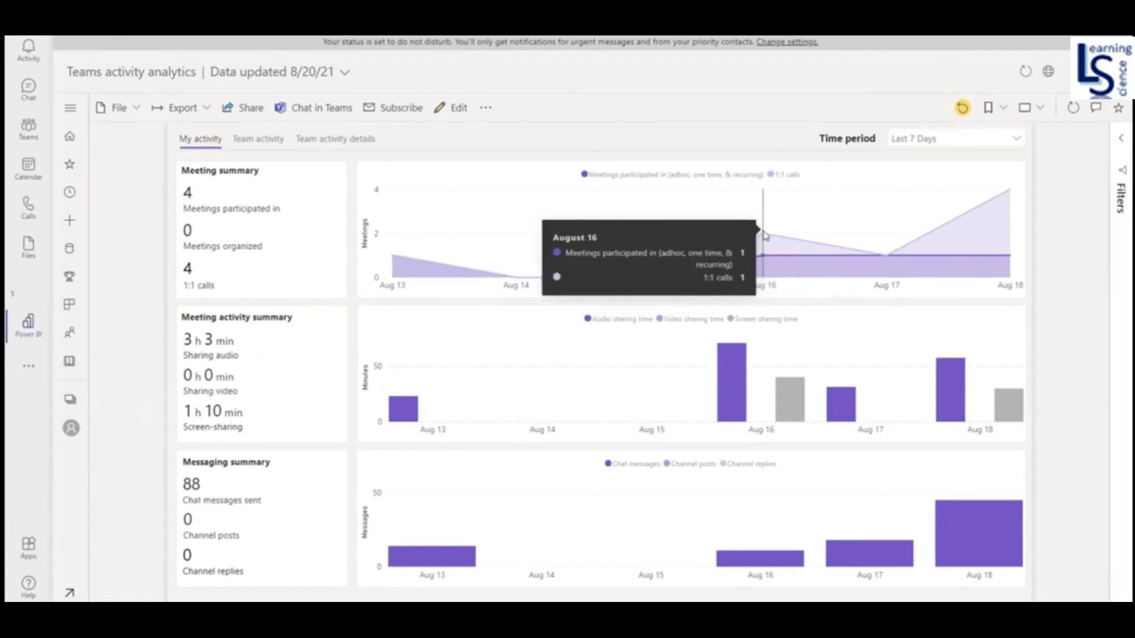
mouse_move(1010, 191)
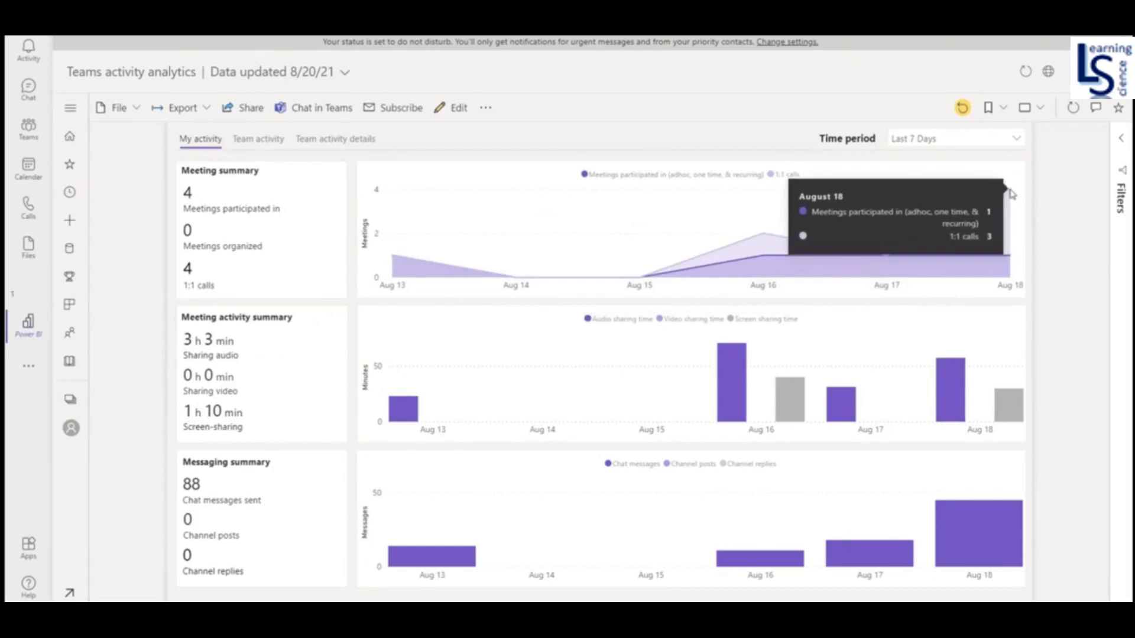
mouse_move(1009, 195)
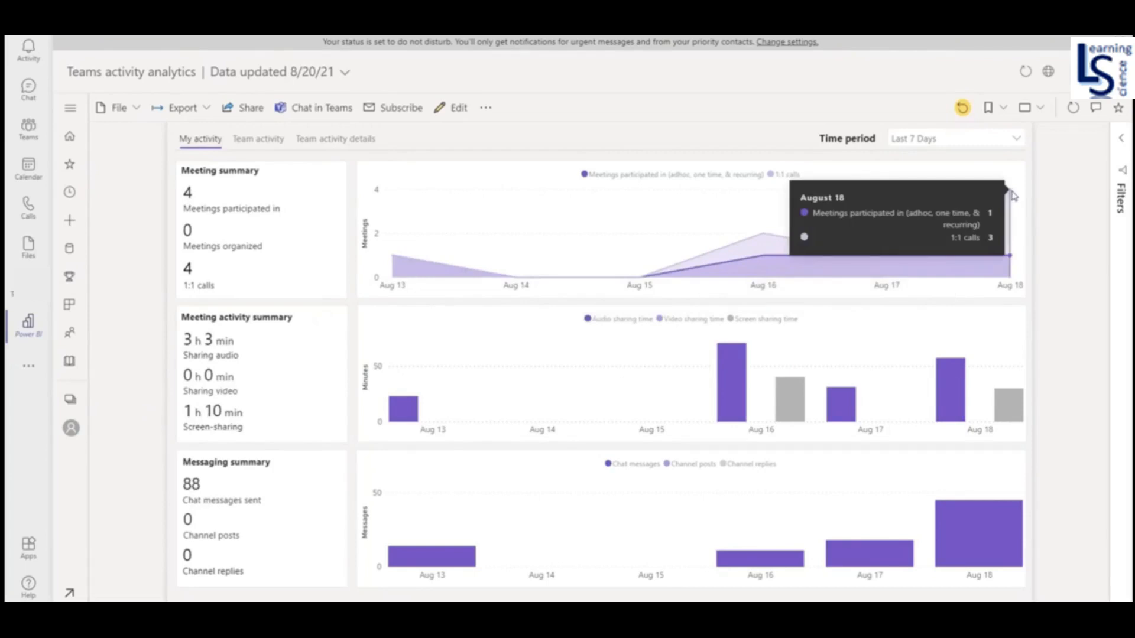
mouse_move(382, 372)
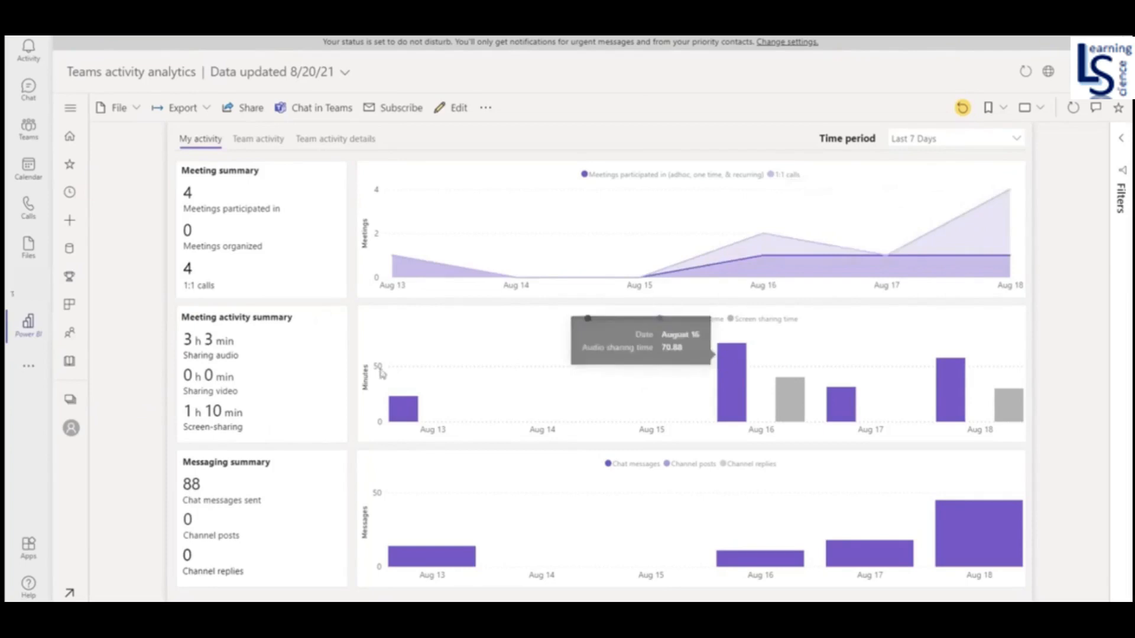
mouse_move(613, 363)
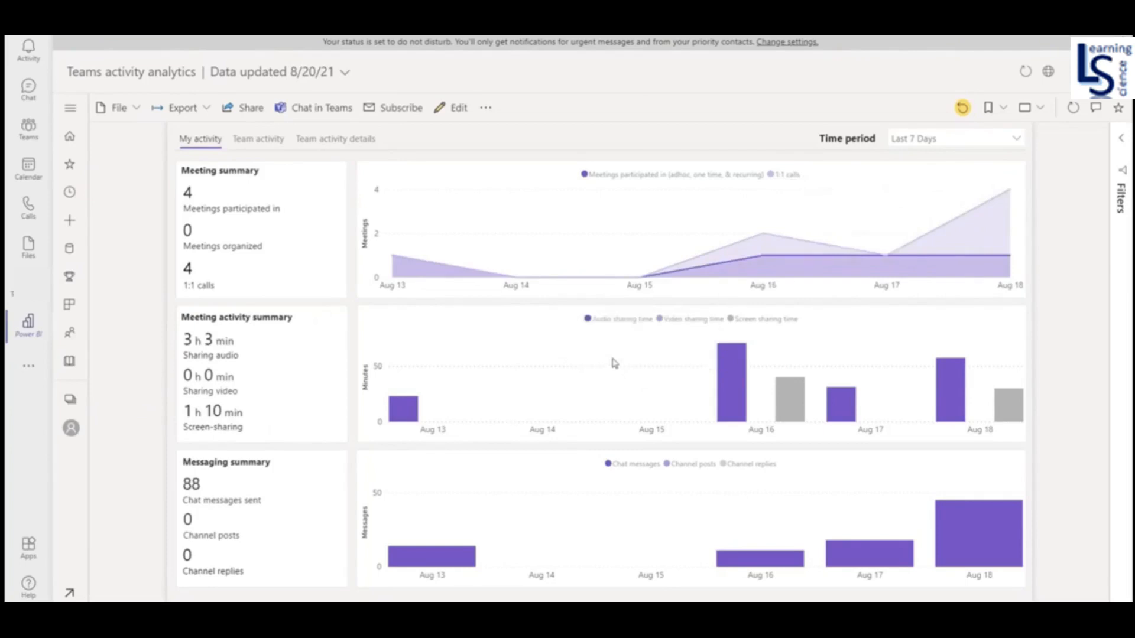
mouse_move(639, 387)
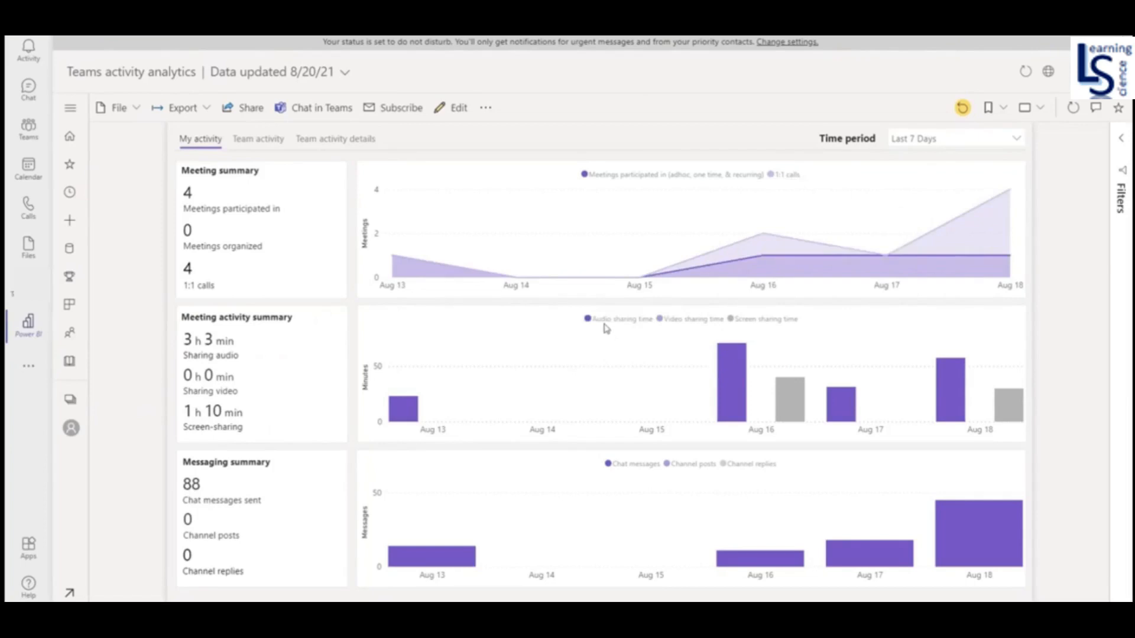
mouse_move(713, 325)
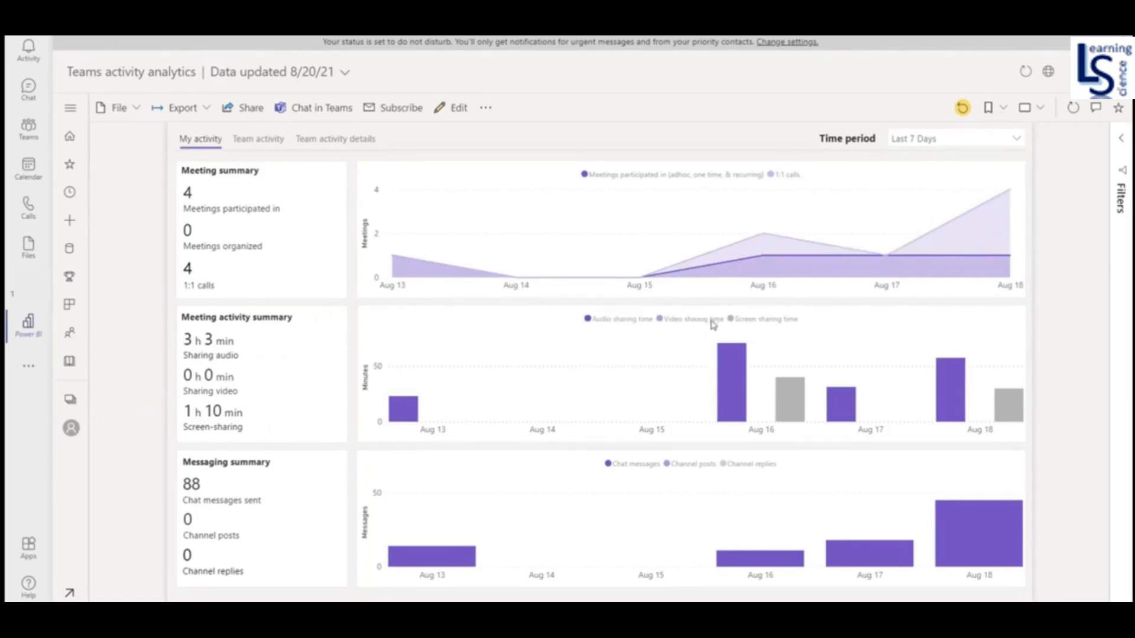
mouse_move(733, 366)
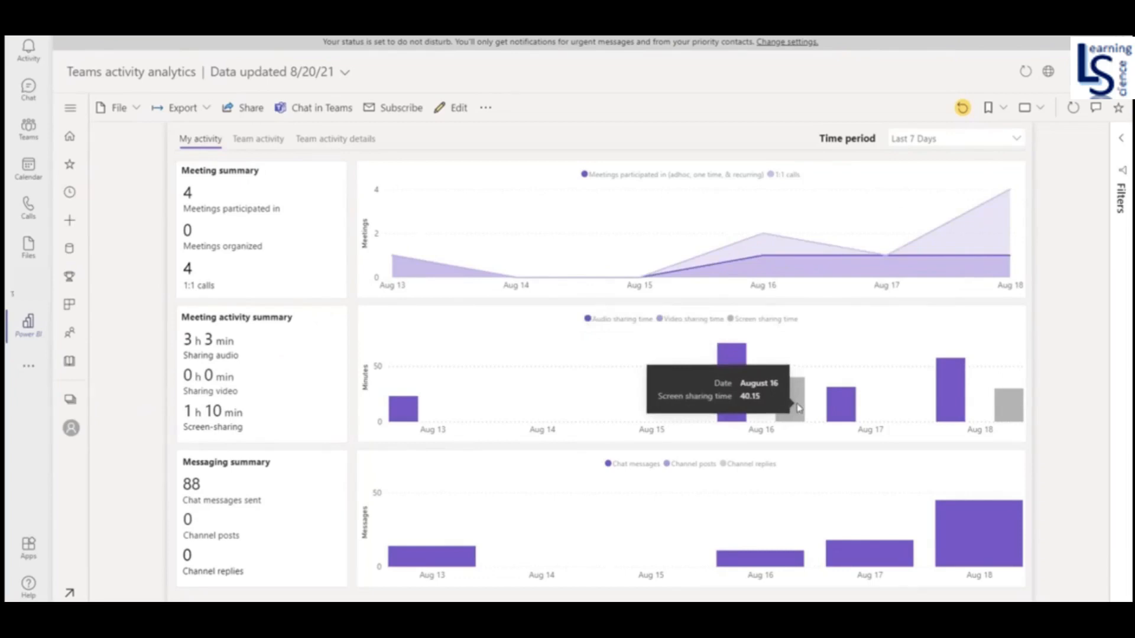
mouse_move(696, 324)
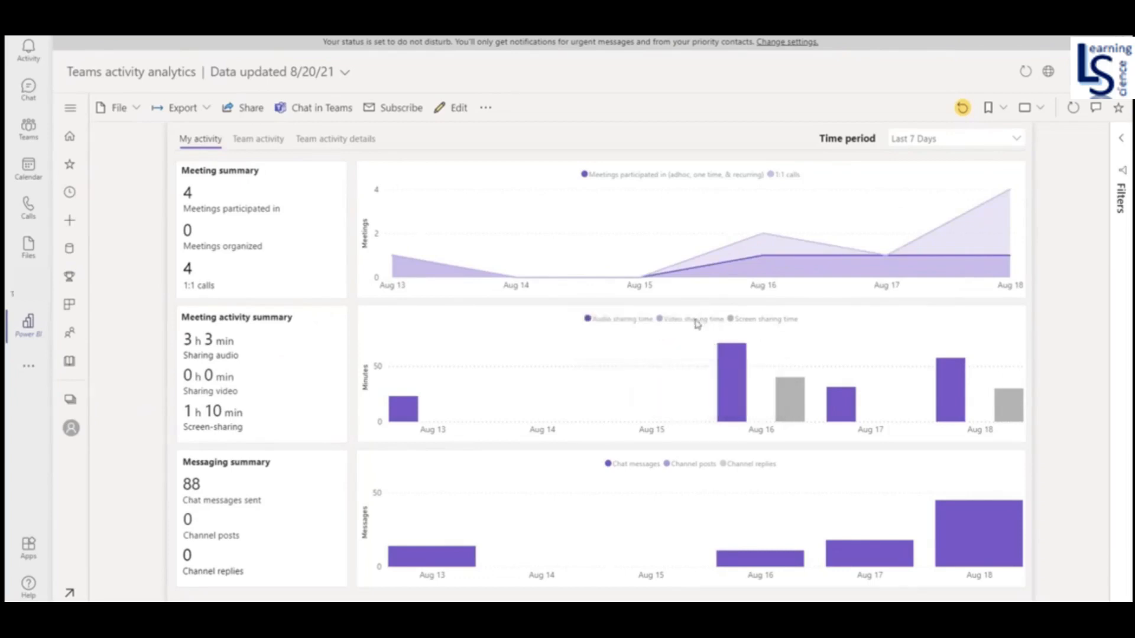
mouse_move(893, 343)
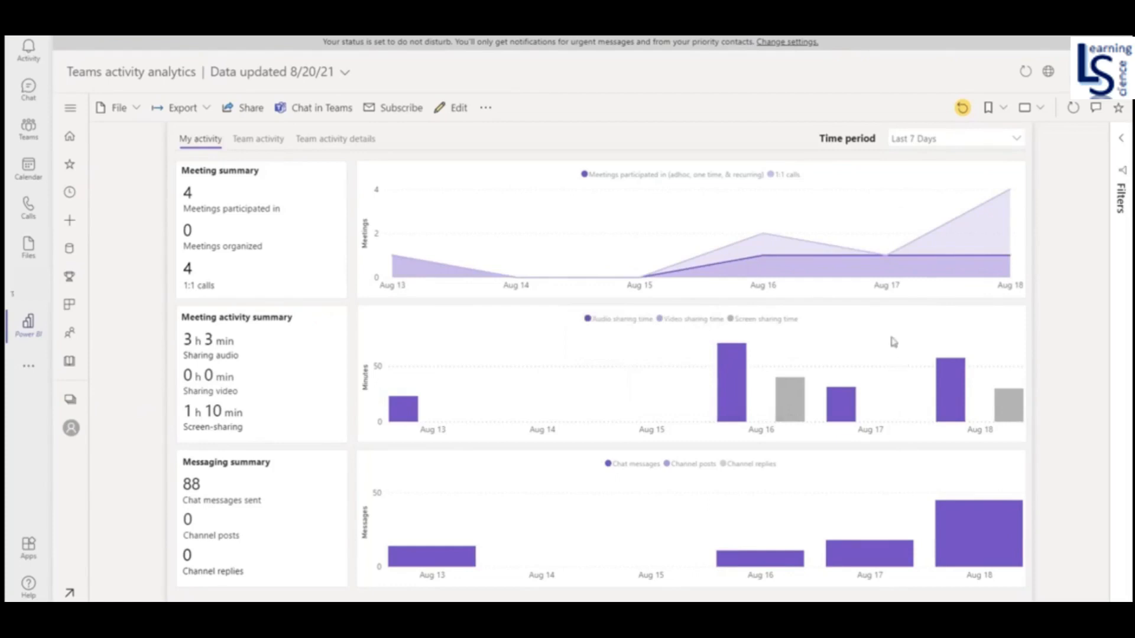
mouse_move(873, 385)
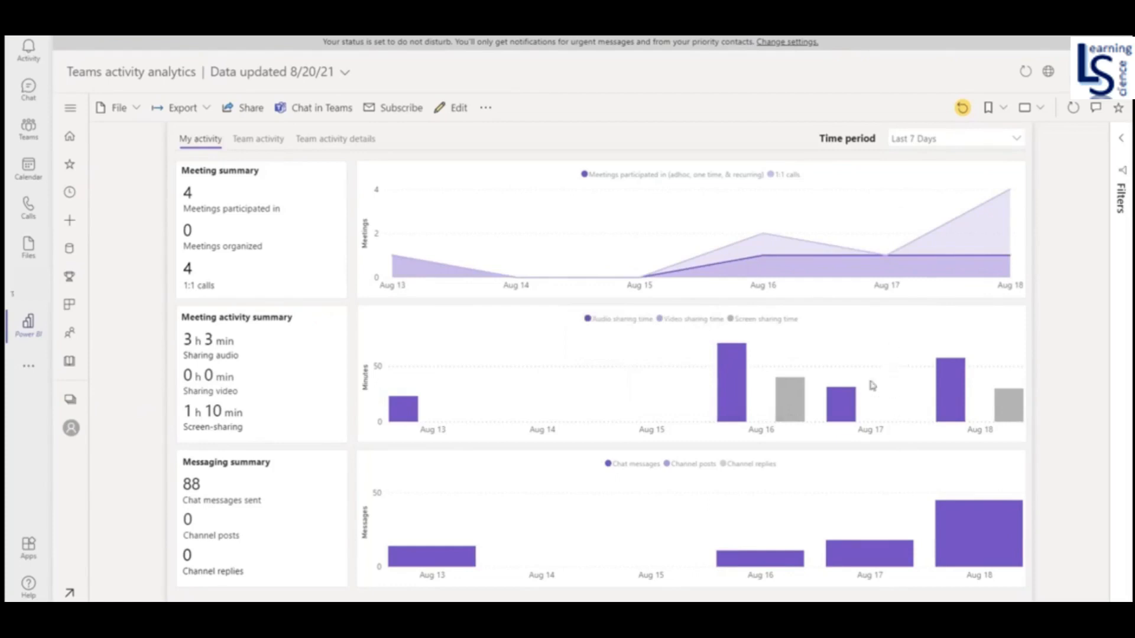
mouse_move(760, 556)
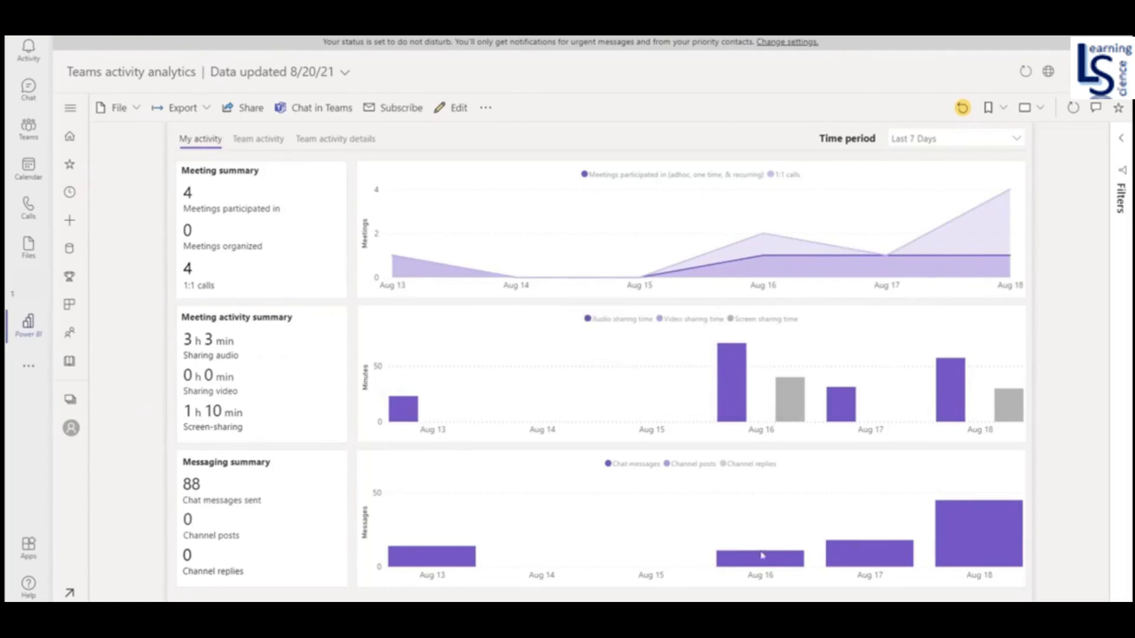
mouse_move(758, 556)
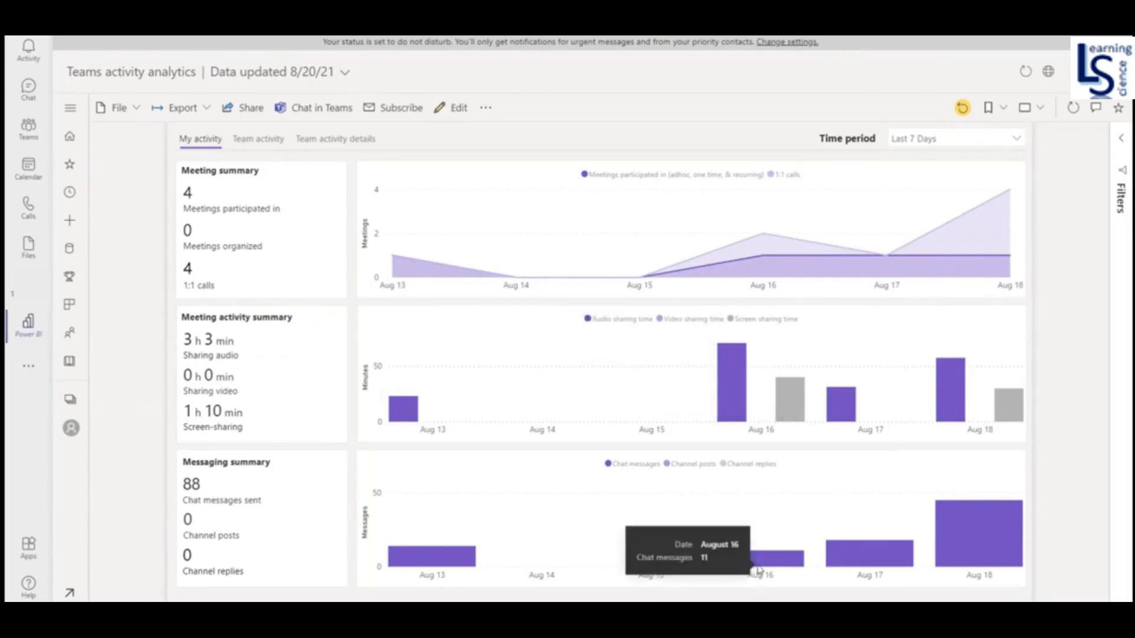
mouse_move(886, 563)
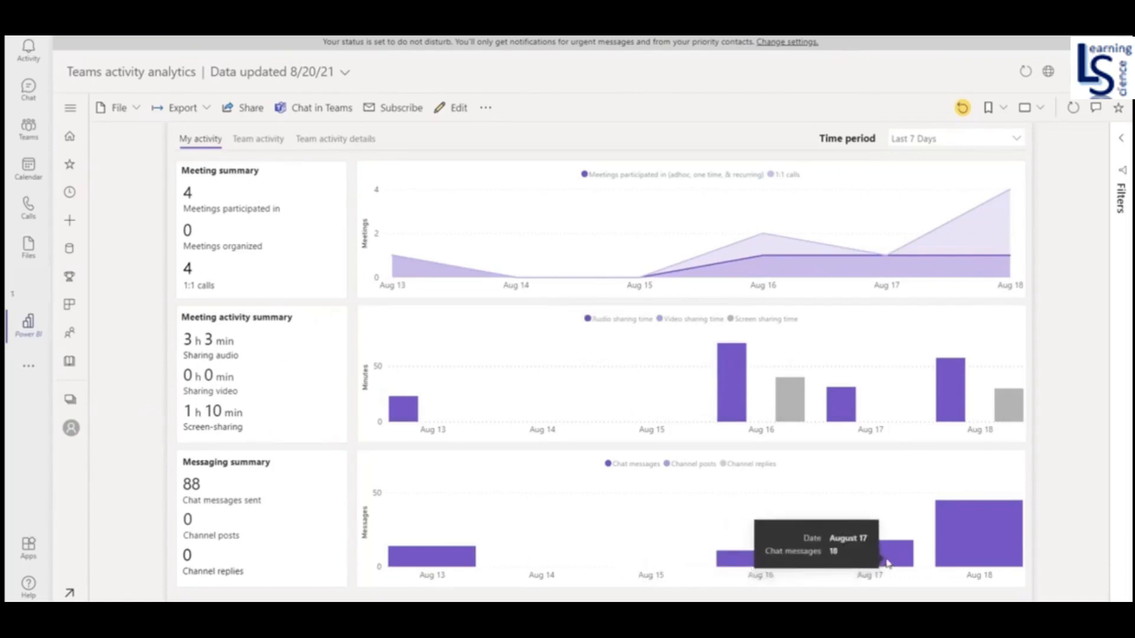
mouse_move(475, 171)
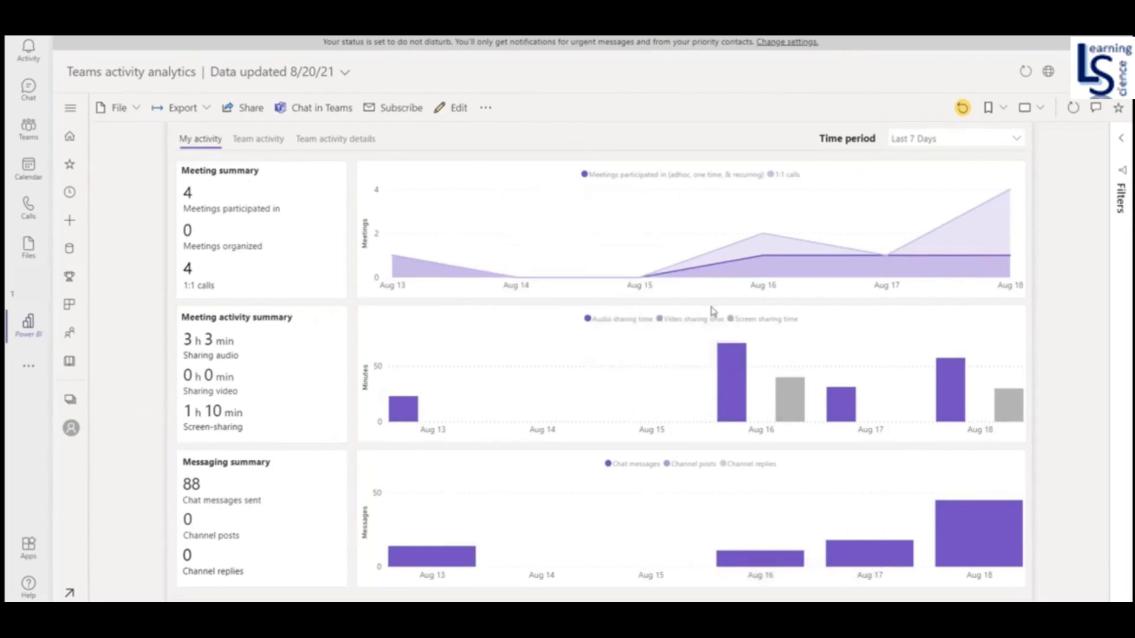
mouse_move(505, 307)
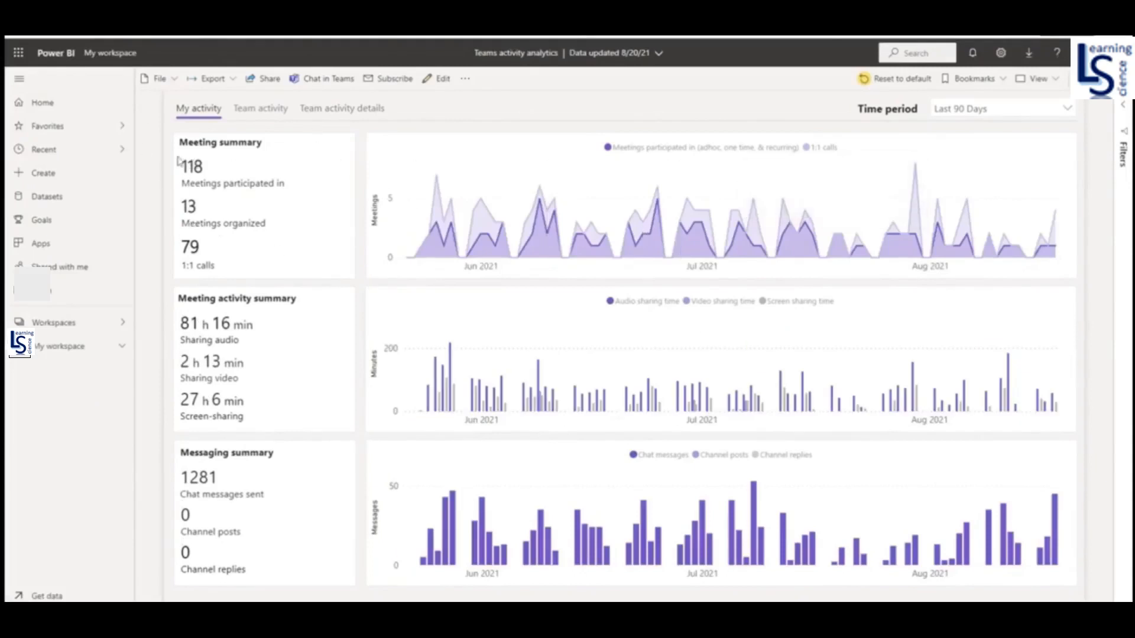
mouse_move(231, 184)
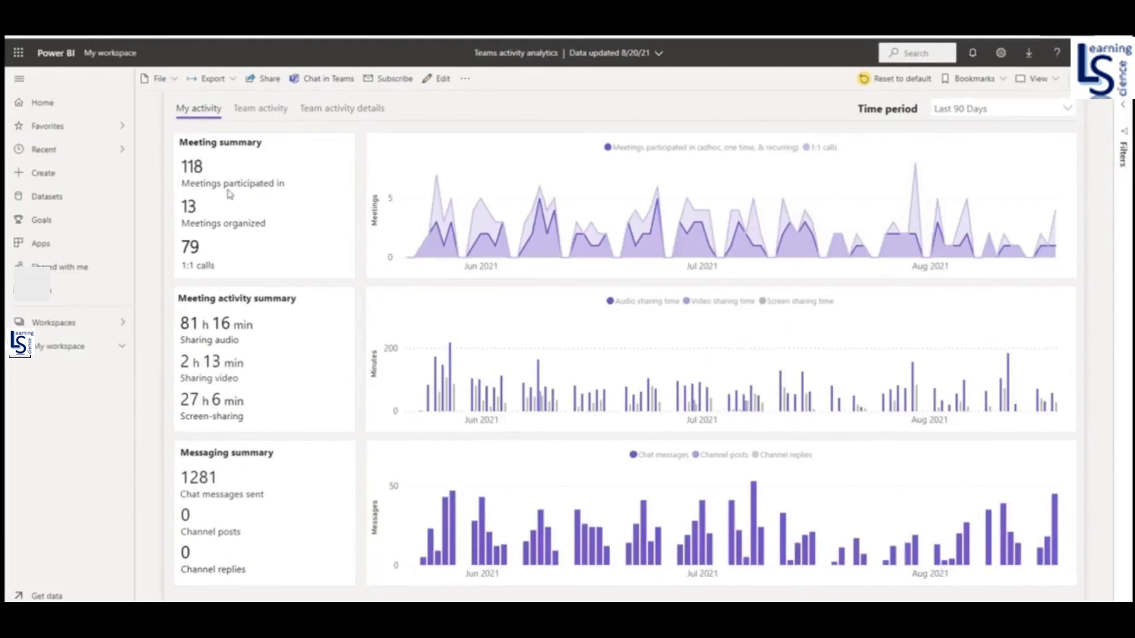
mouse_move(988, 120)
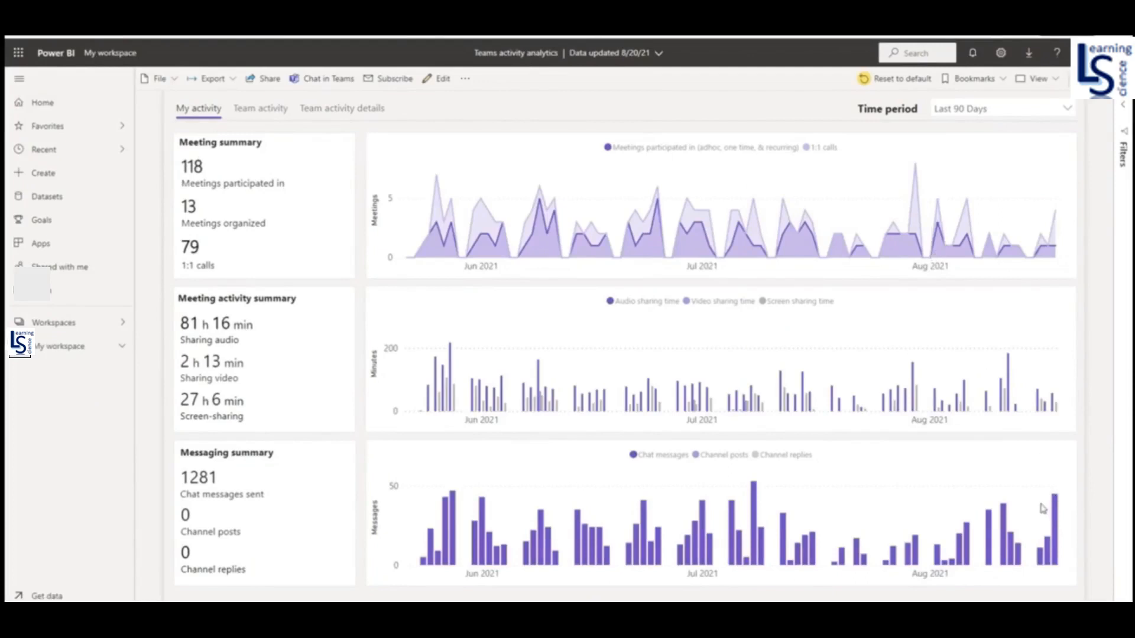
mouse_move(1028, 548)
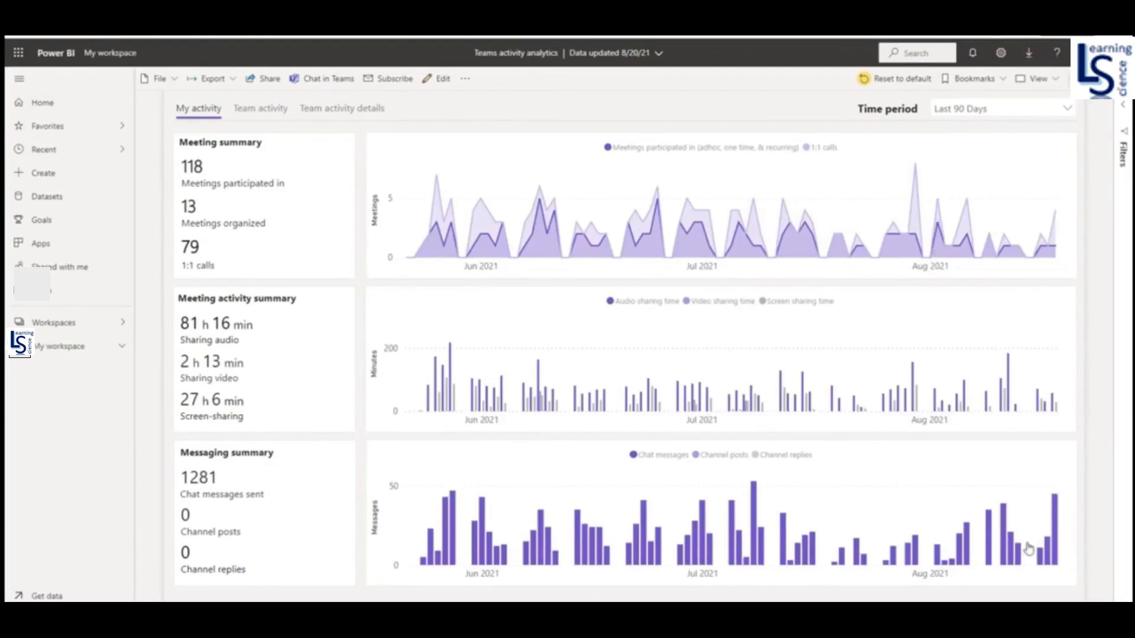